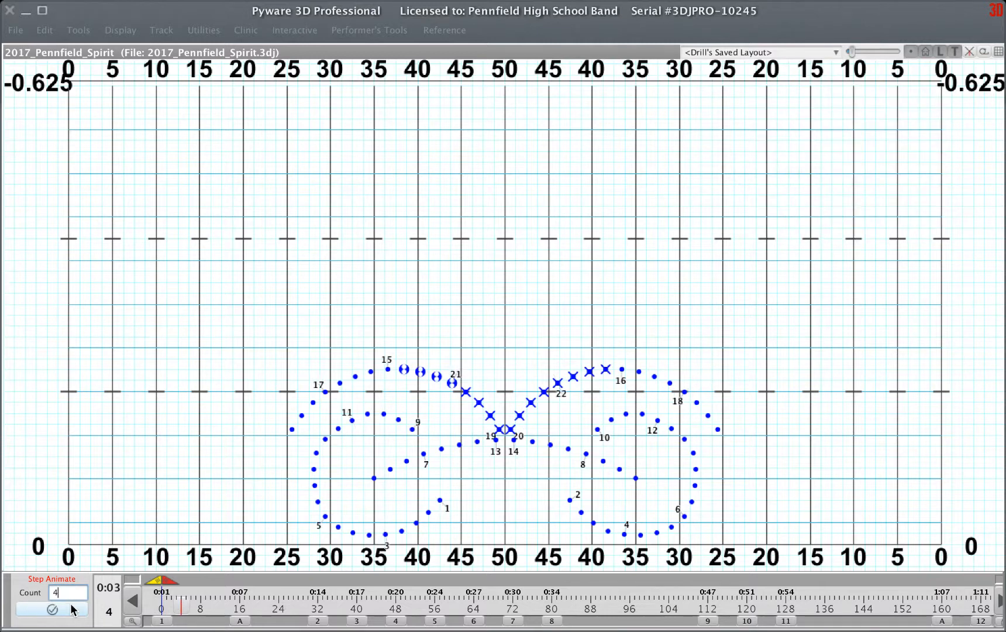
- Step the drill from count 4 to count 32, reaching page 2's three horizontal lines
click(53, 610)
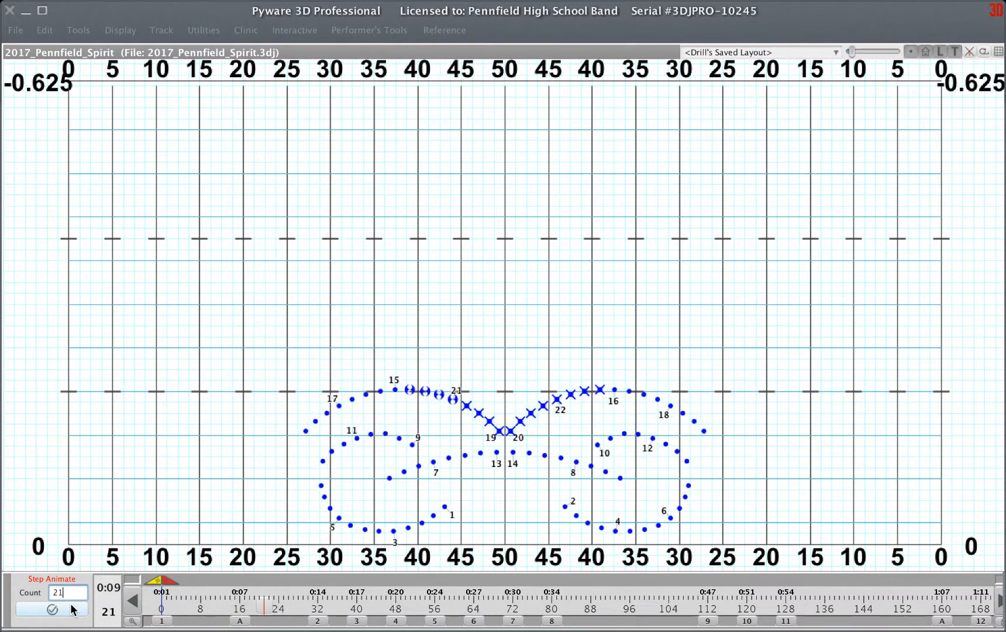
click(72, 608)
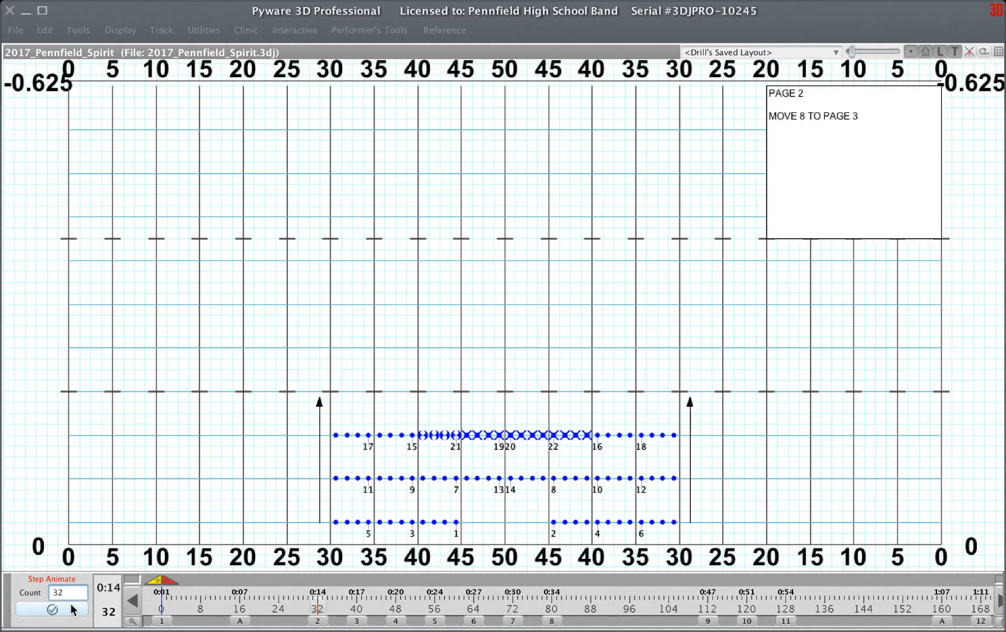
- Animate forward to count 63: a horizontal line atop four vertical files
click(67, 592)
text(63)
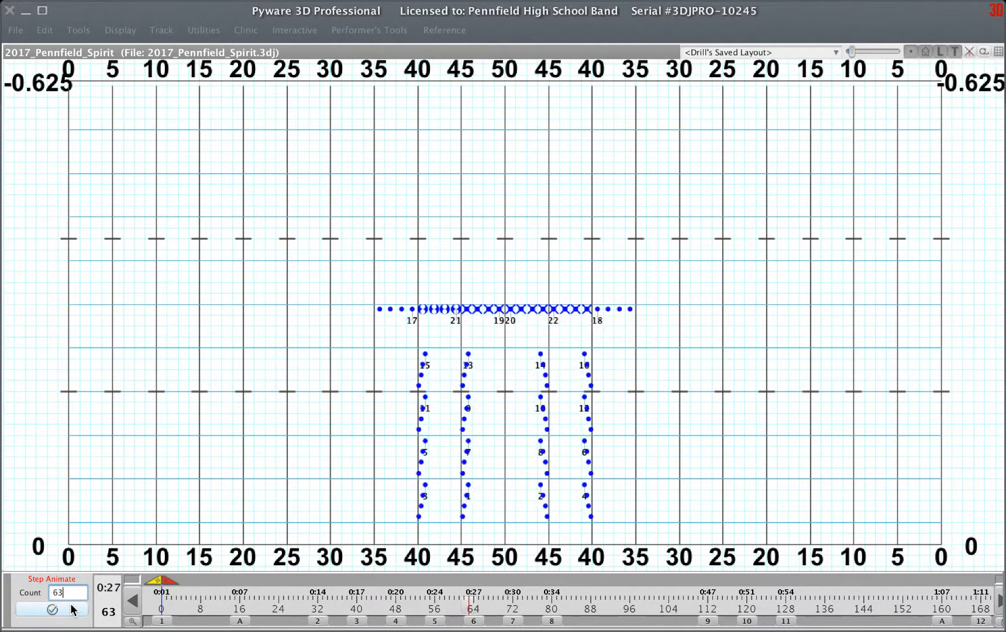
- Step through counts 79 and 87 into the diamonds, continuing to count 120 on page 10
click(73, 610)
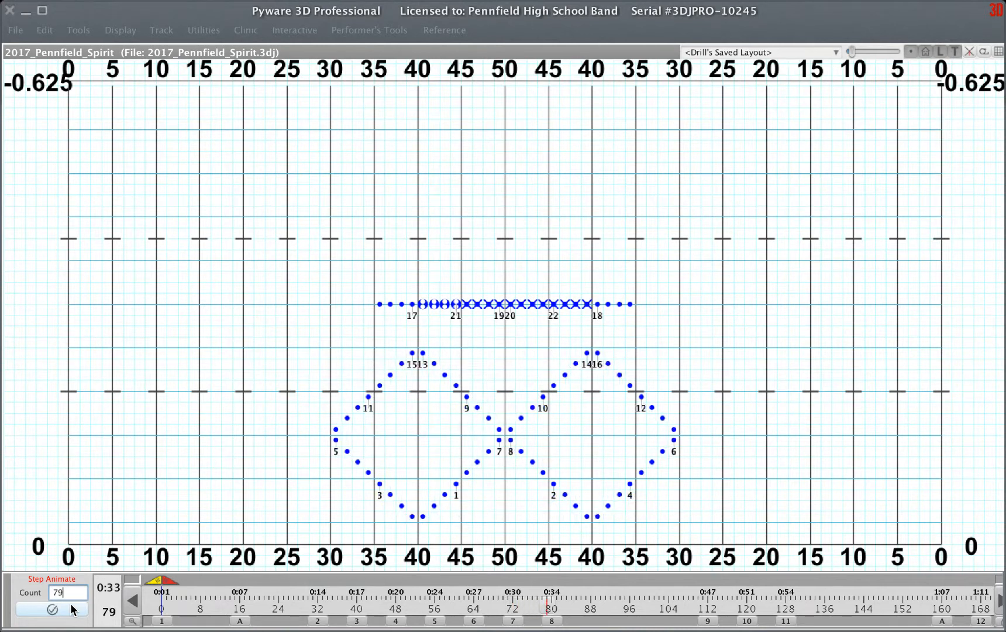
click(71, 608)
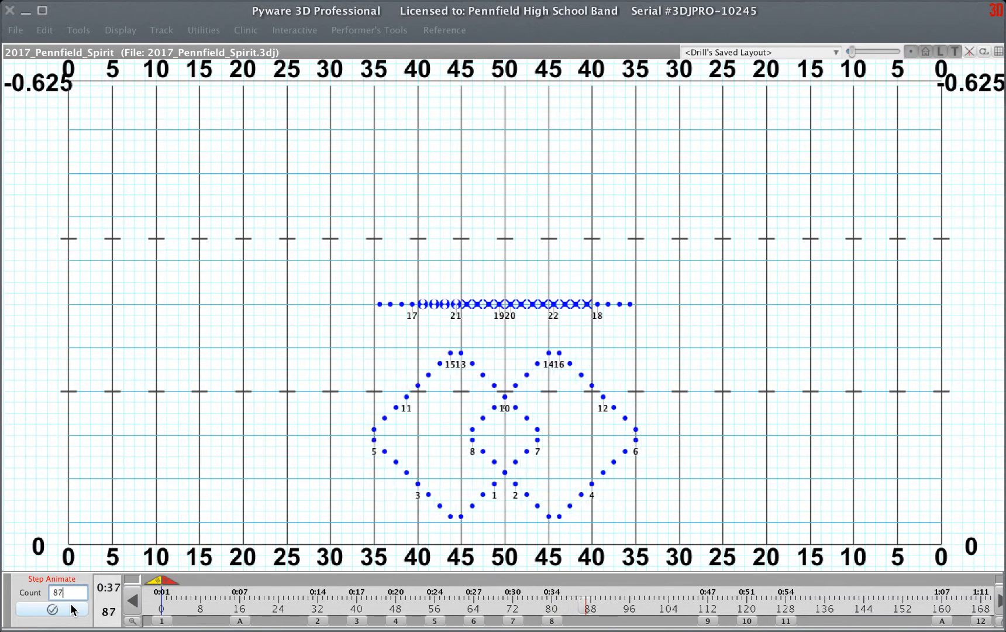
click(71, 609)
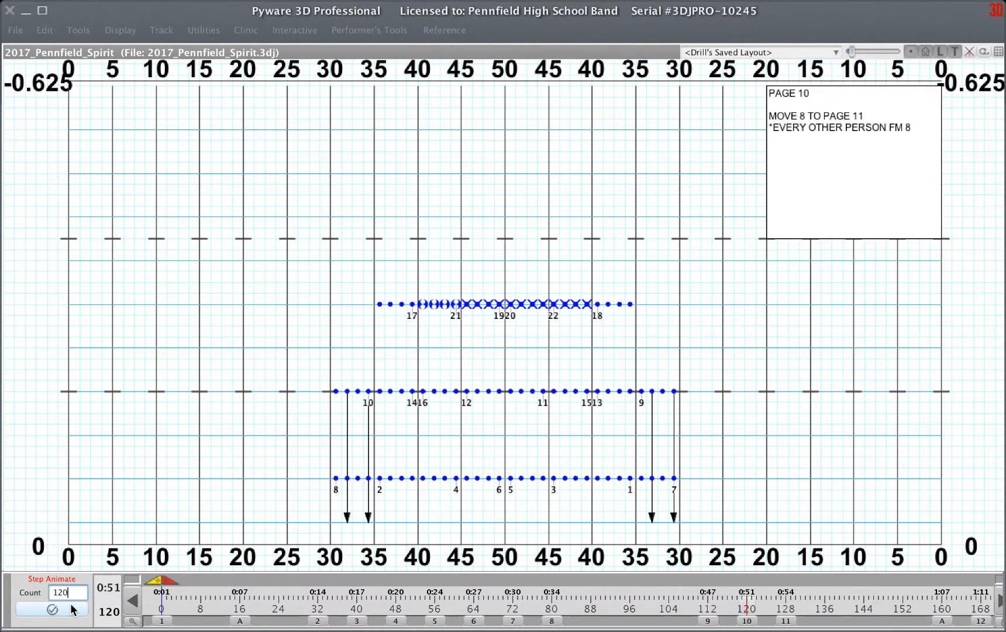
- Advance past page 10 through count 175 to count 179, where the middle line splits
click(54, 609)
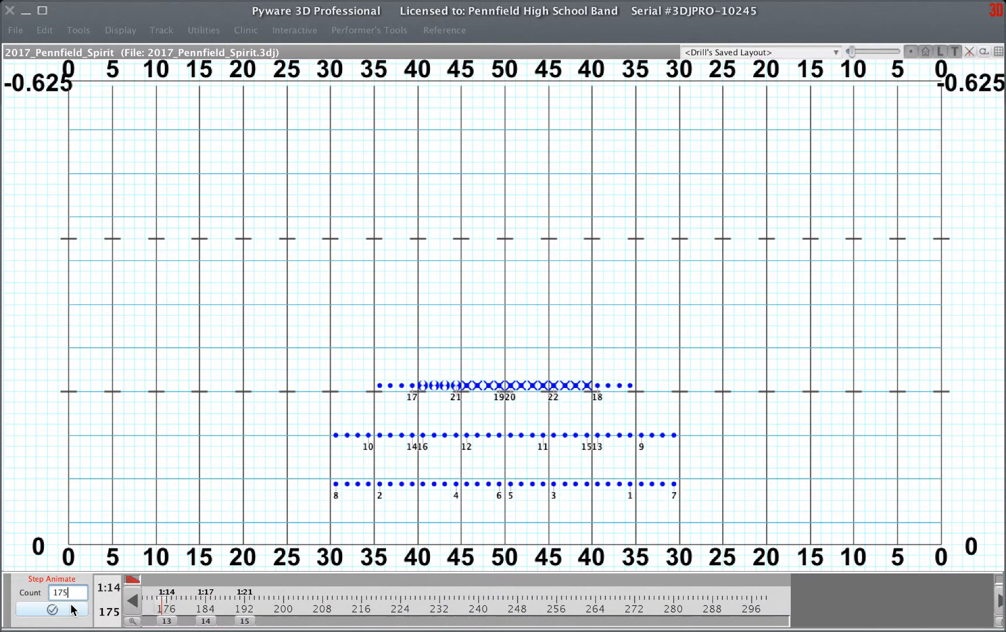
click(70, 608)
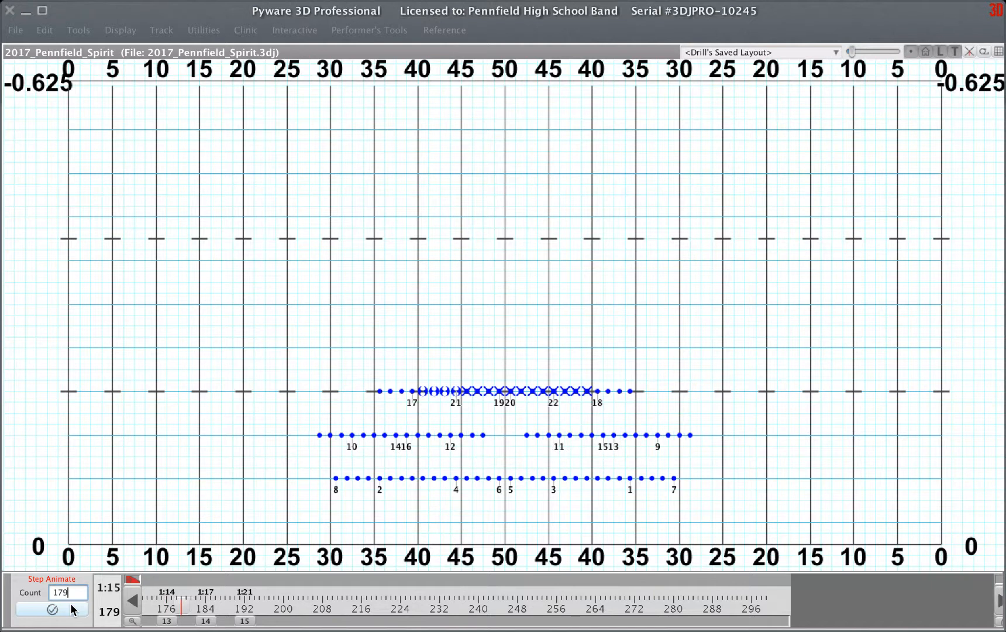
- Step through page 14 to count 192, the page 15 hold-to-end mirrored formation
click(54, 609)
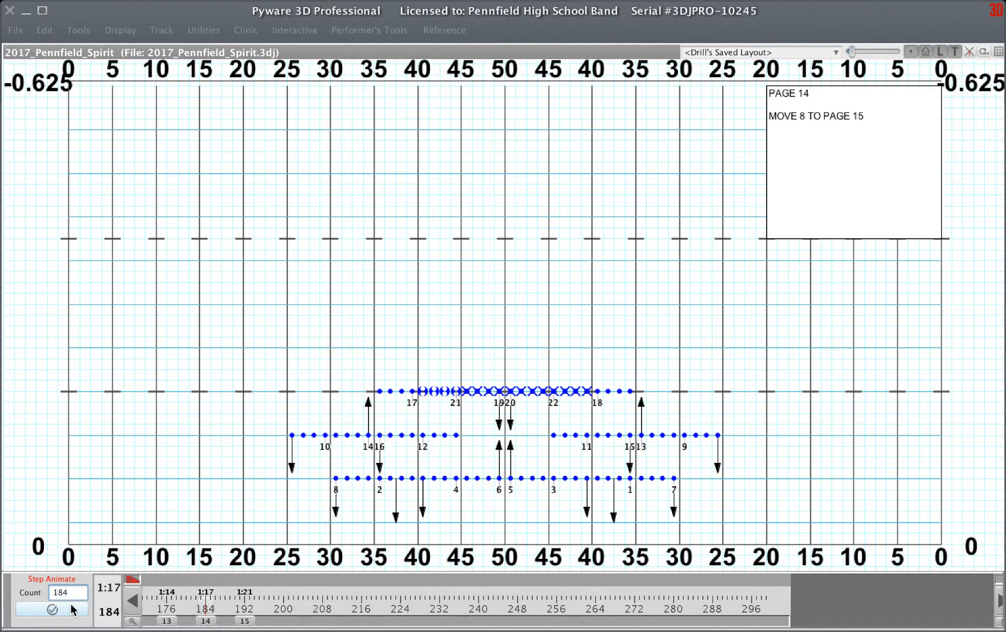
click(52, 608)
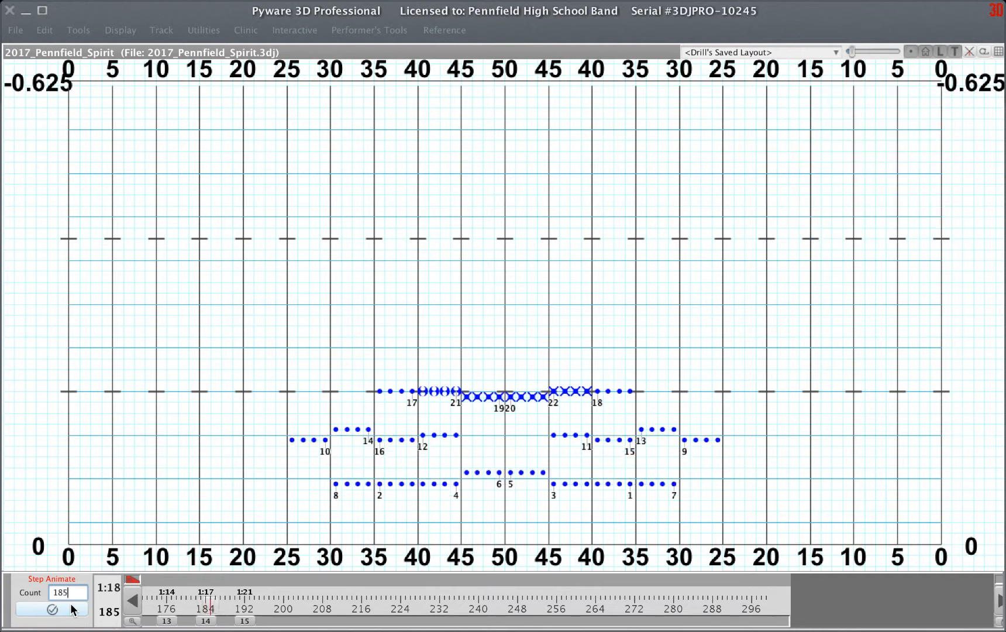
click(54, 608)
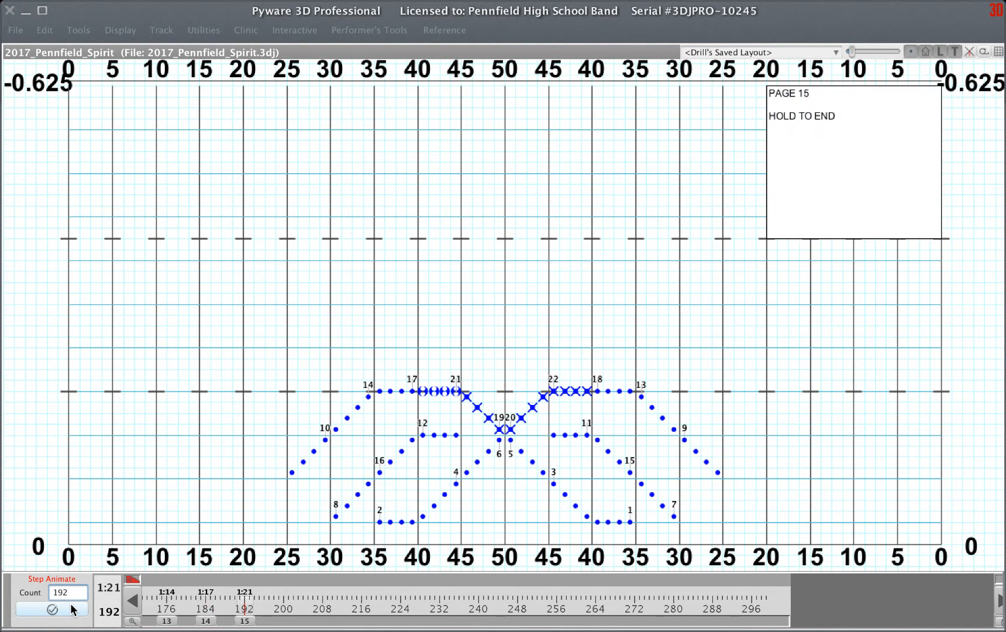
click(68, 592)
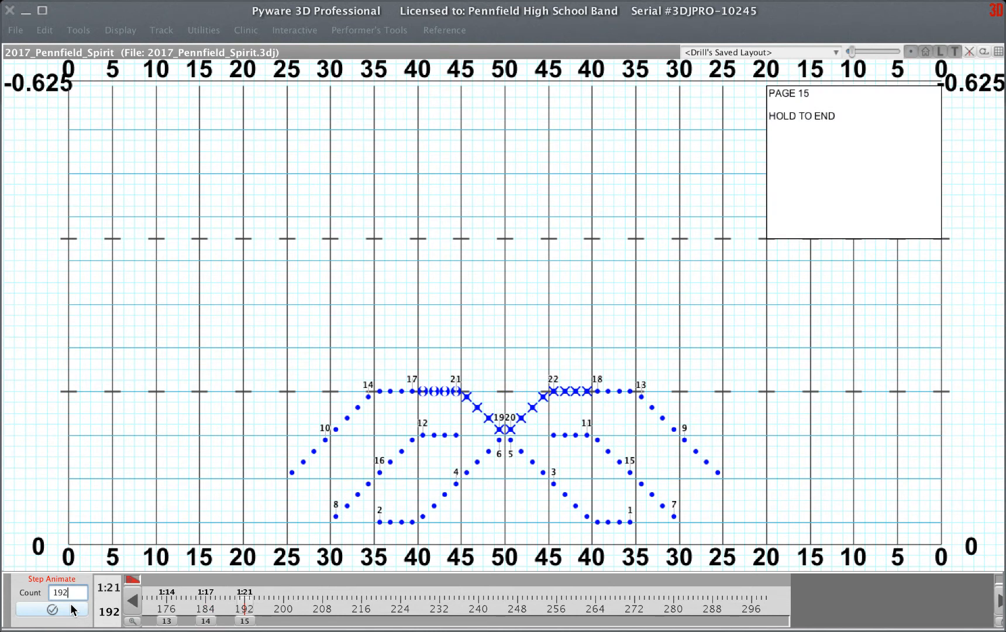